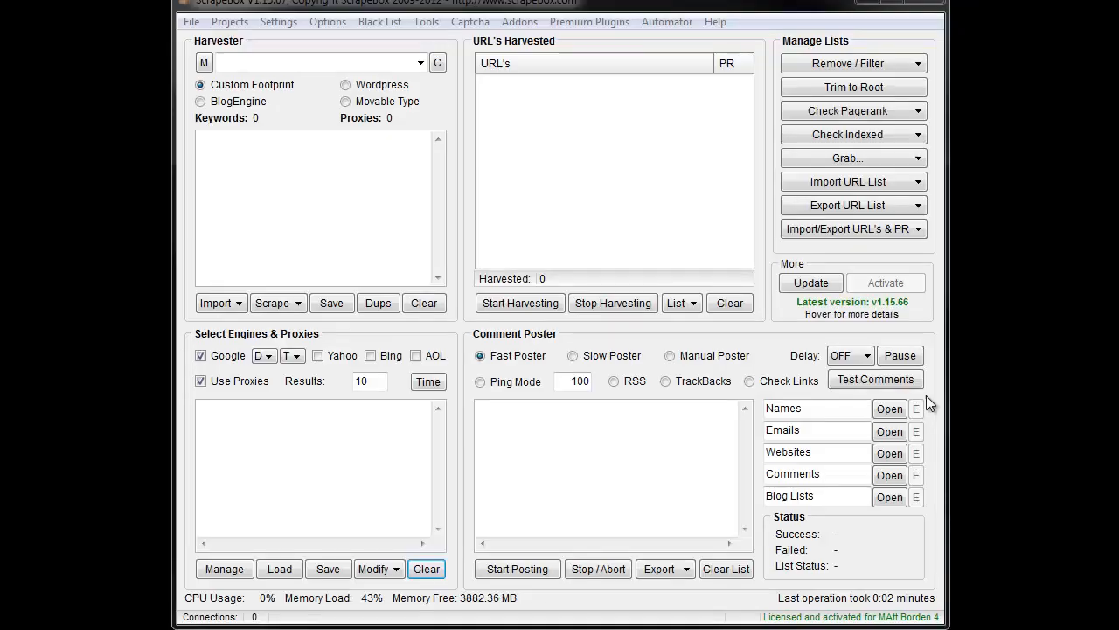
pyautogui.moveTo(560, 140)
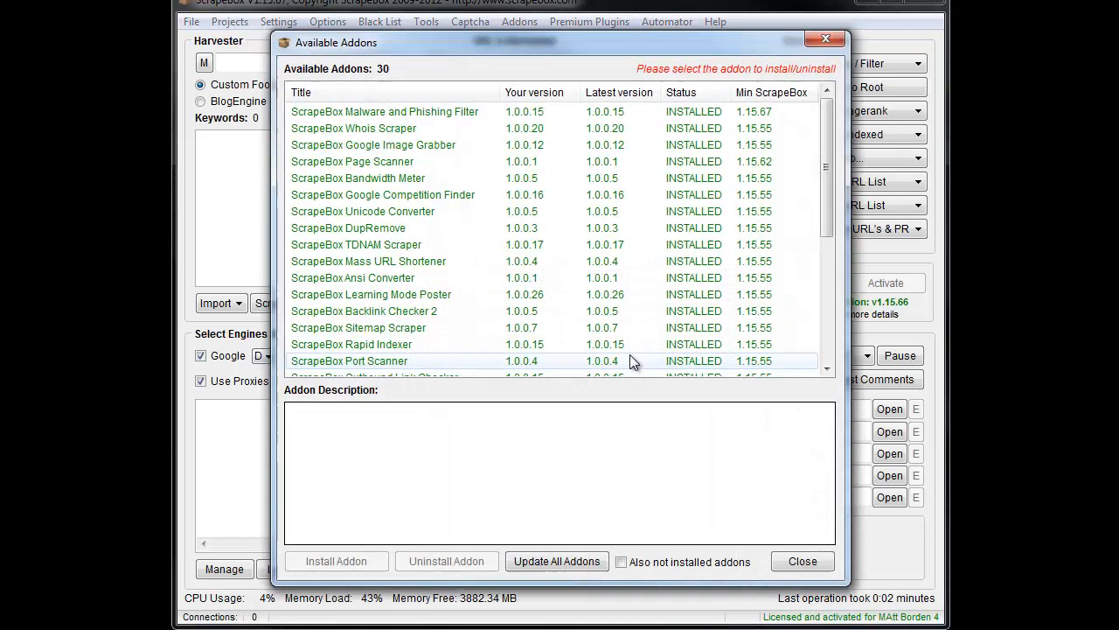
pyautogui.moveTo(349, 513)
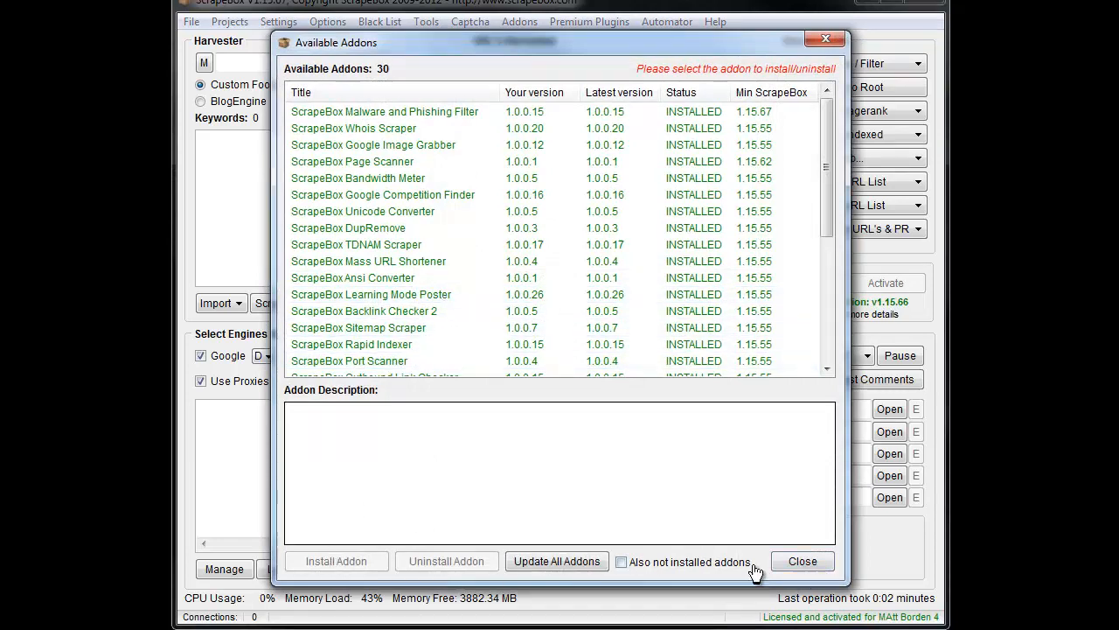
# Step: Close the Available Addons dialog and show the launchable add-ons from the Addons menu
pyautogui.click(802, 560)
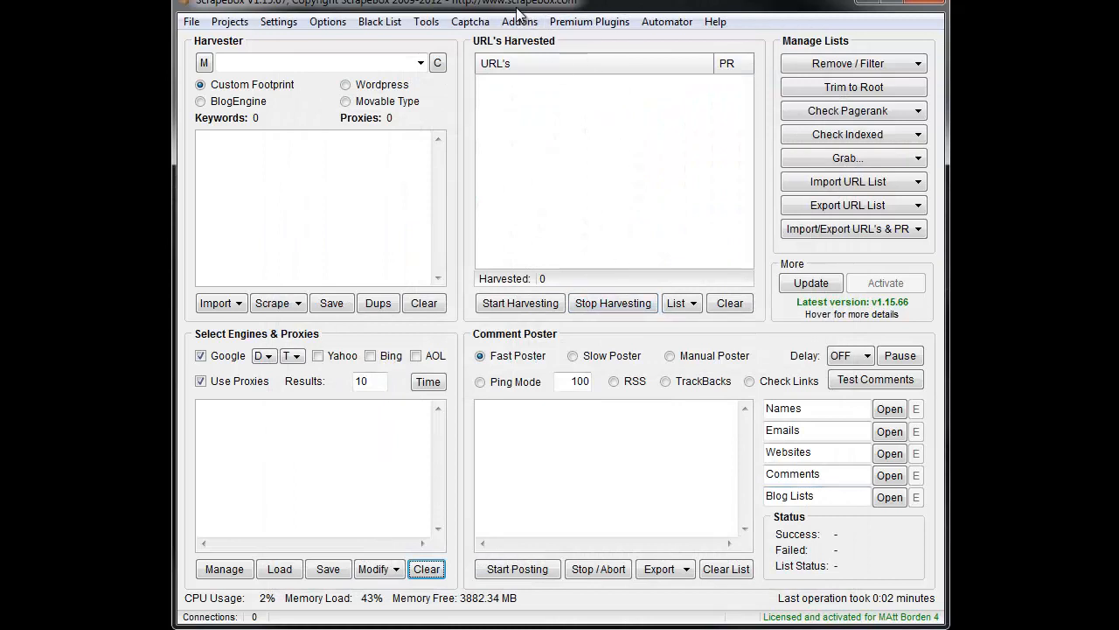
pyautogui.click(519, 21)
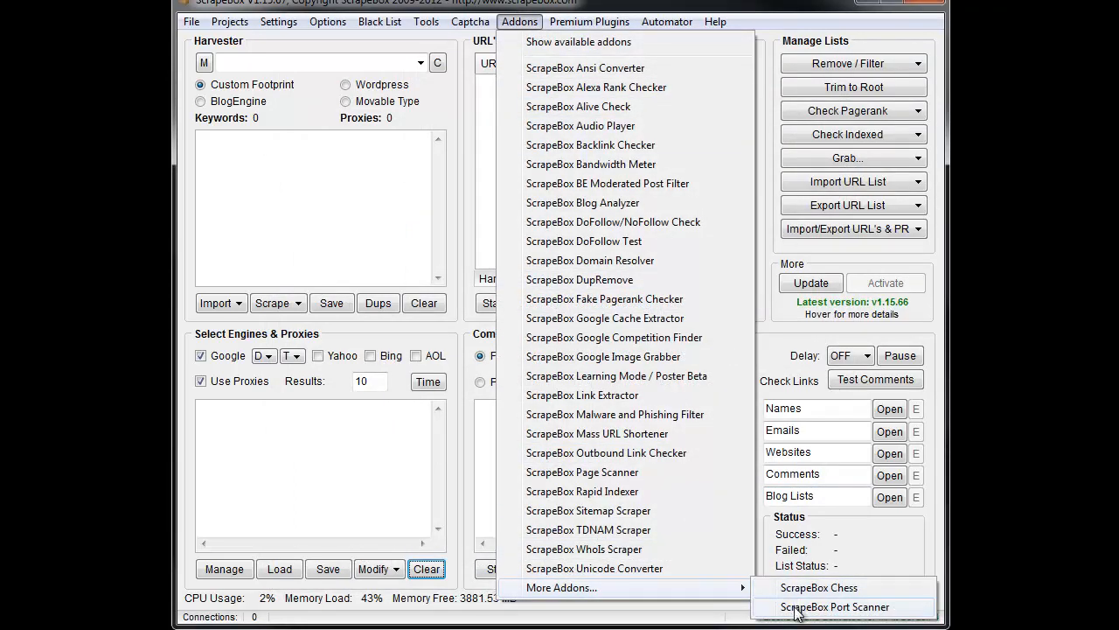
# Step: Launch ScrapeBox Port Scanner to view local/remote IPs, ports, services and statuses
pyautogui.click(836, 607)
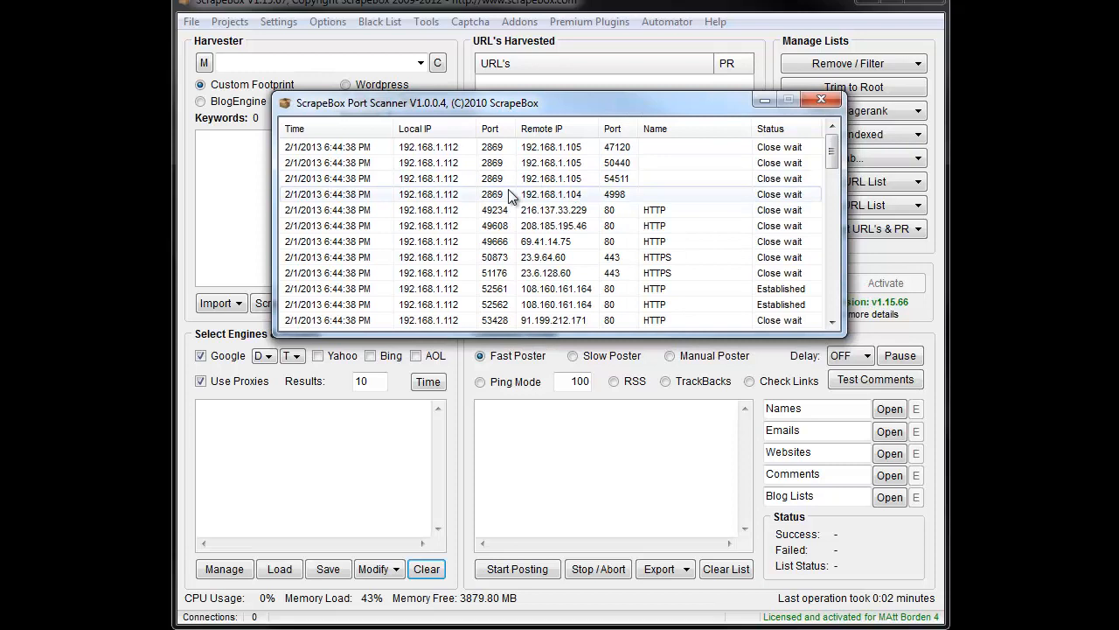
pyautogui.moveTo(468, 210)
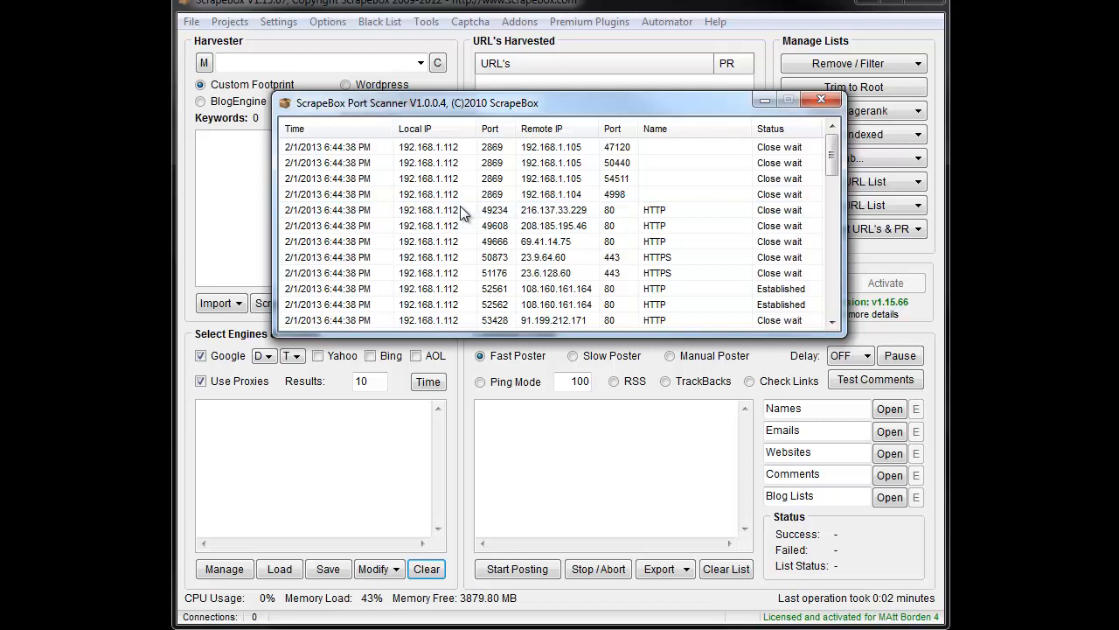
pyautogui.moveTo(310, 147)
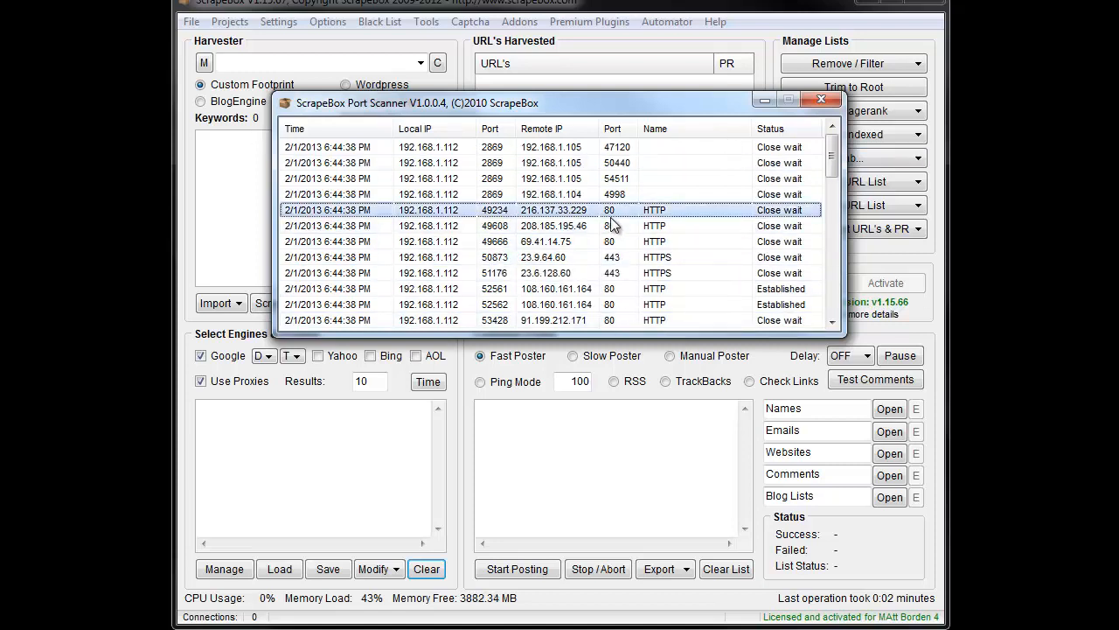
pyautogui.moveTo(612, 226)
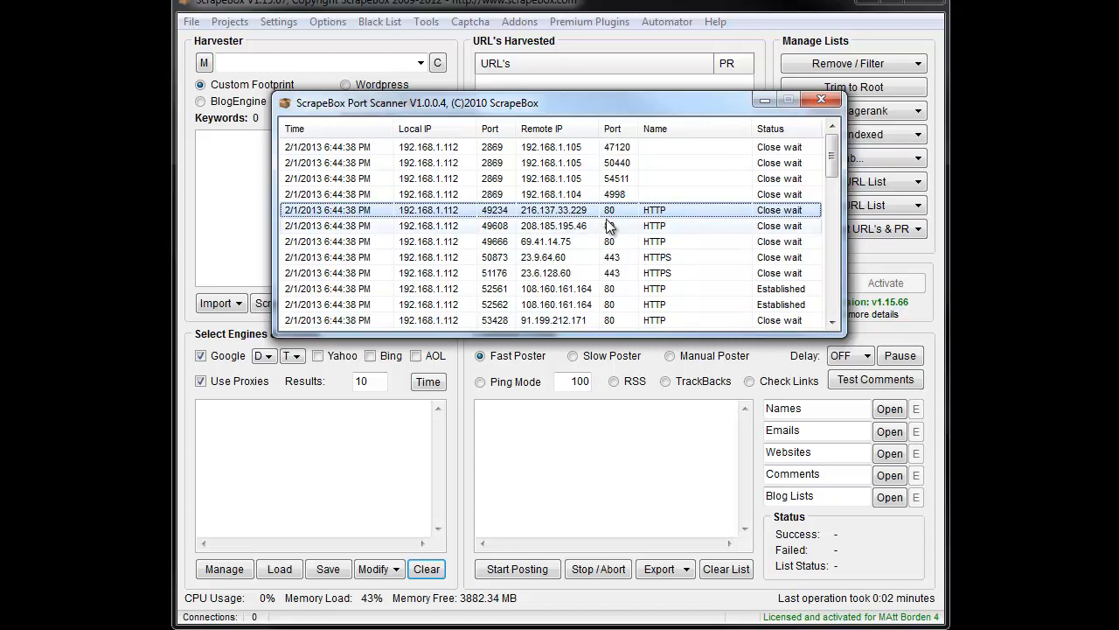